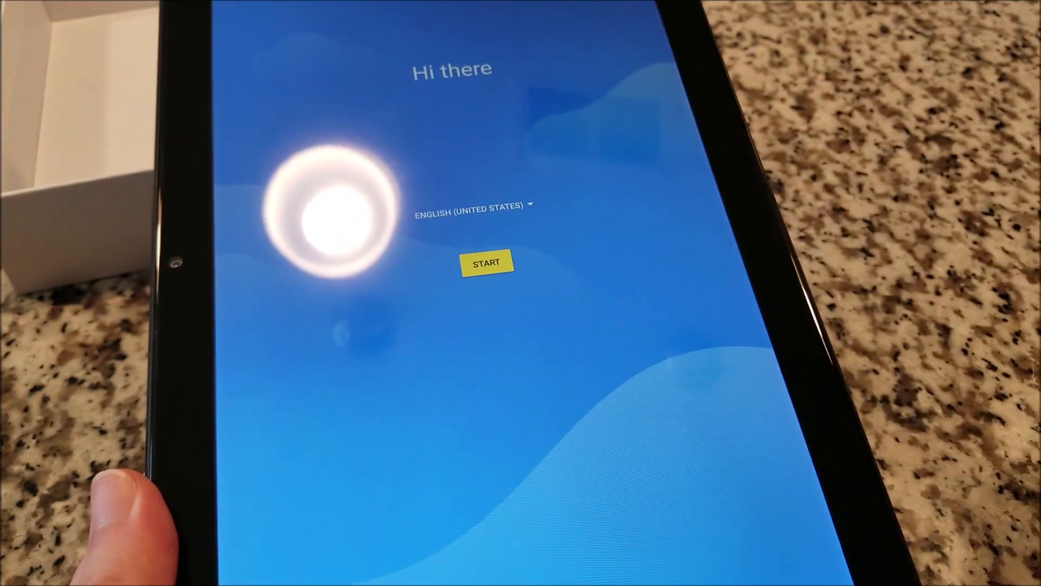
- Launch the YouTube app from the home screen
left_click(485, 261)
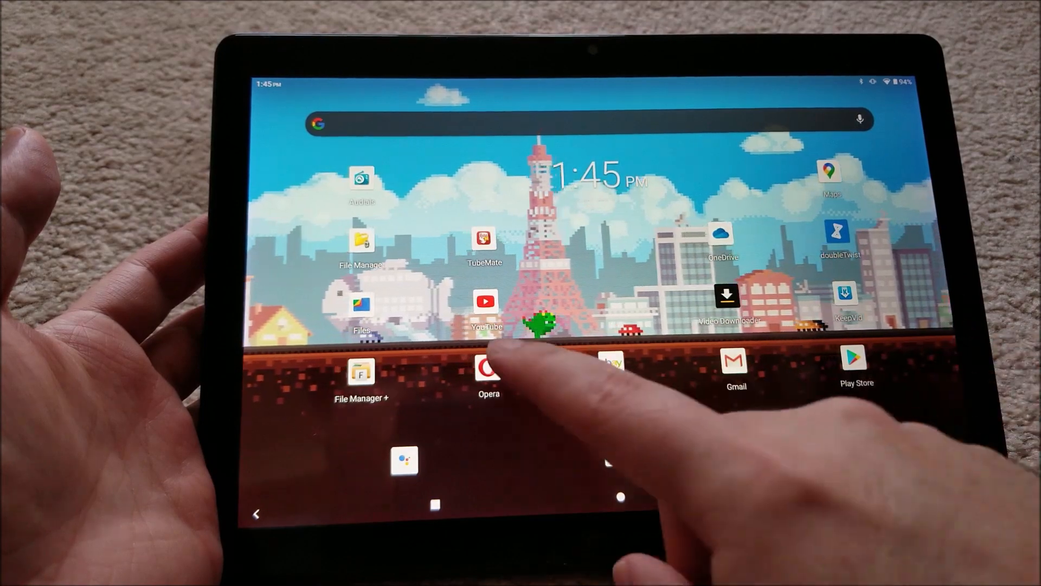
left_click(486, 309)
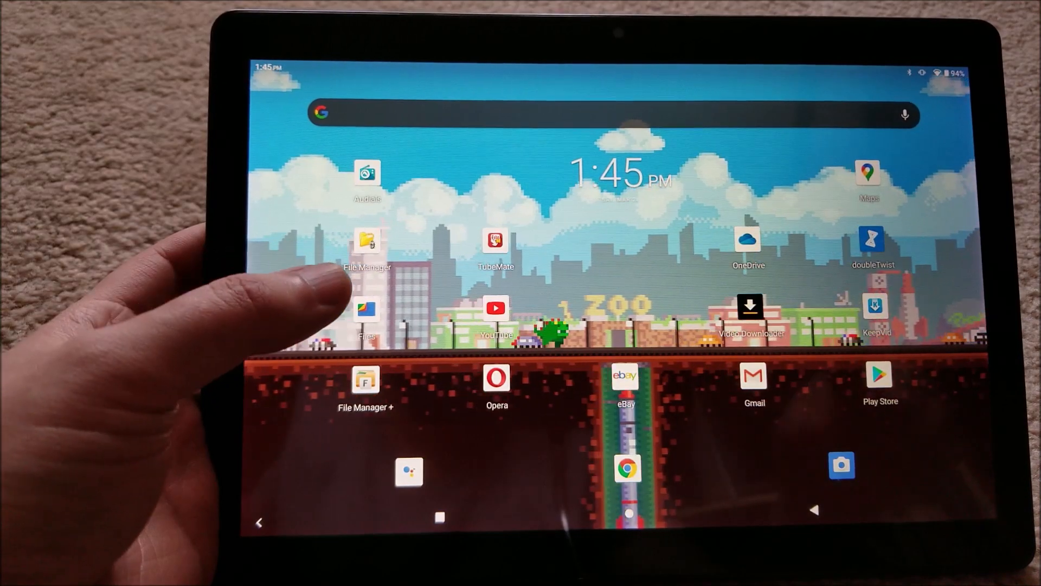
left_click(496, 306)
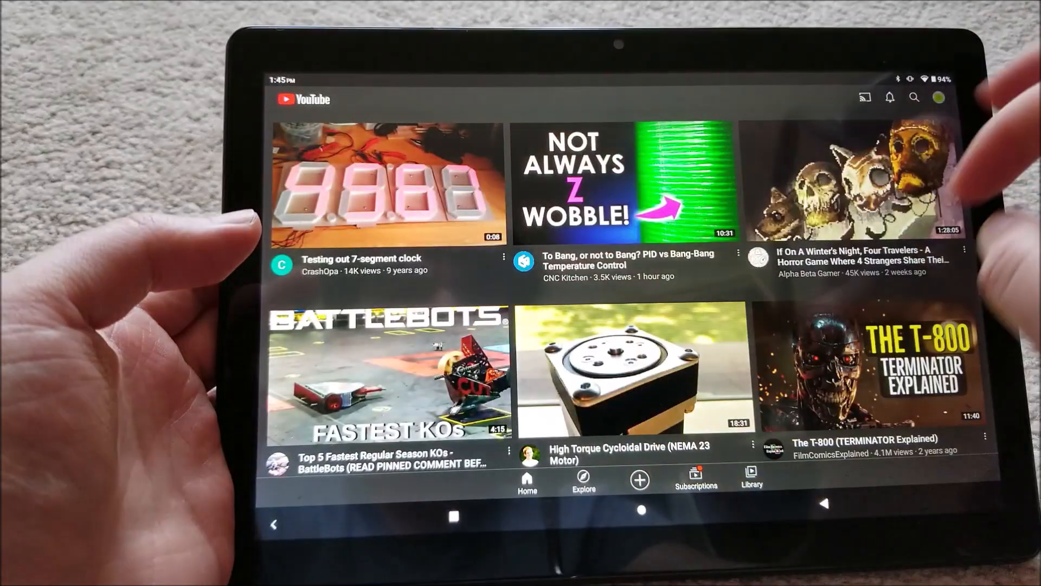
- Search for the sjm4306 channel and play its Arduboy VMU v1.0 Test video
left_click(913, 97)
type("sjm")
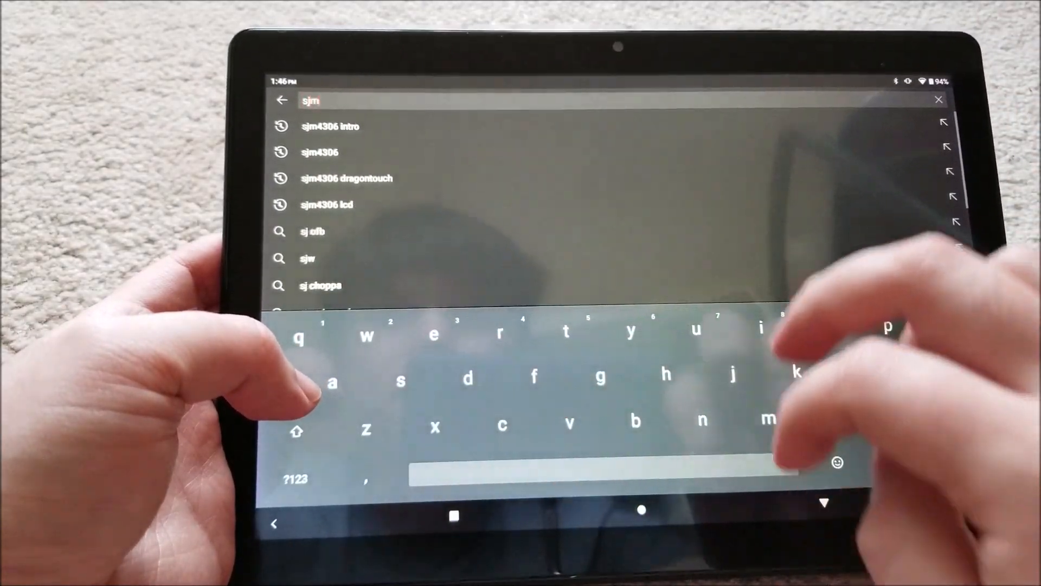
left_click(318, 152)
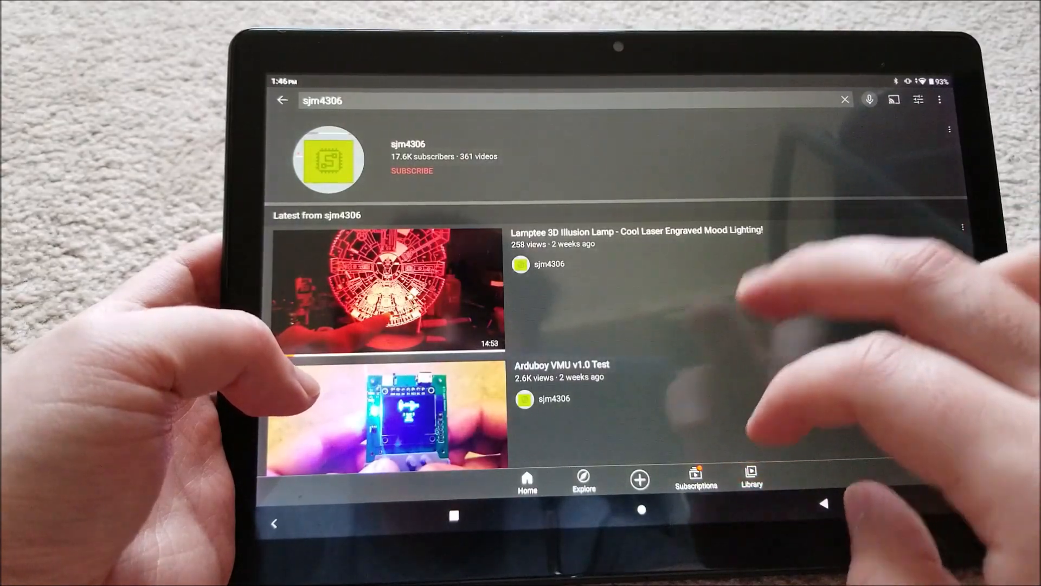
left_click(384, 412)
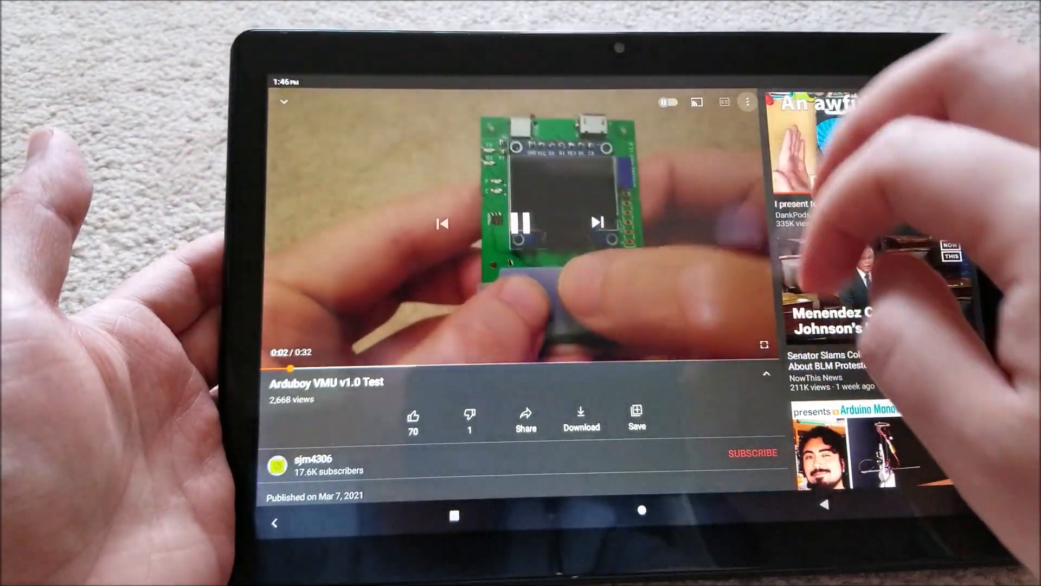
- Minimize the playing video, scroll the results and play the Word Clock Part 2 video
left_click(748, 102)
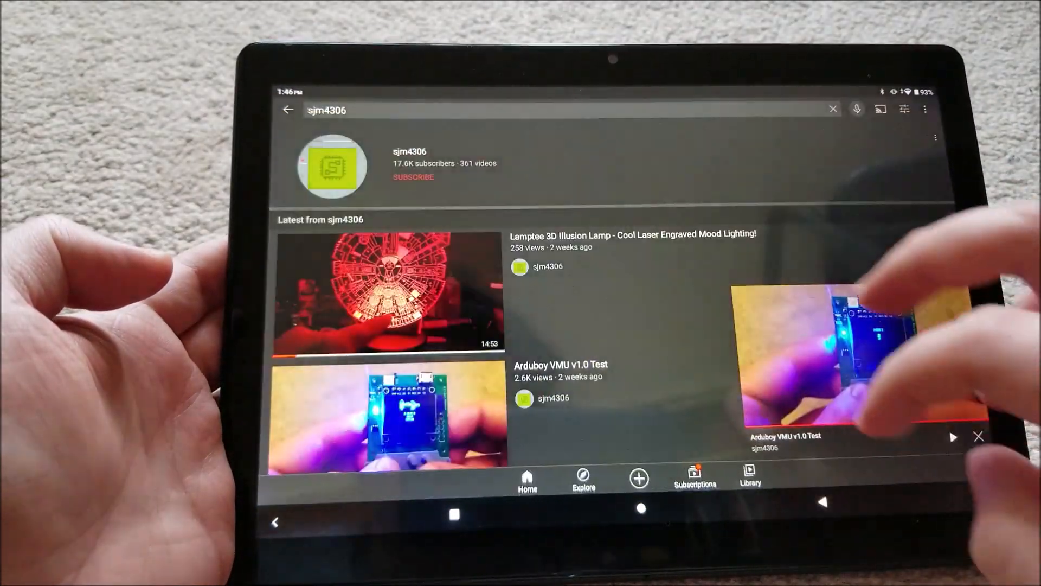
scroll("down", 3)
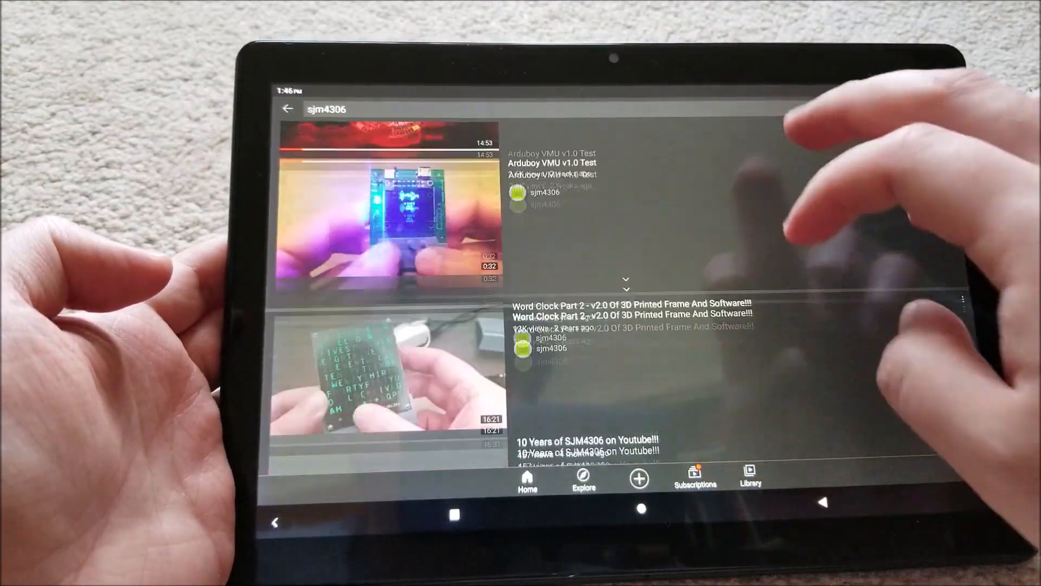
scroll("down", 3)
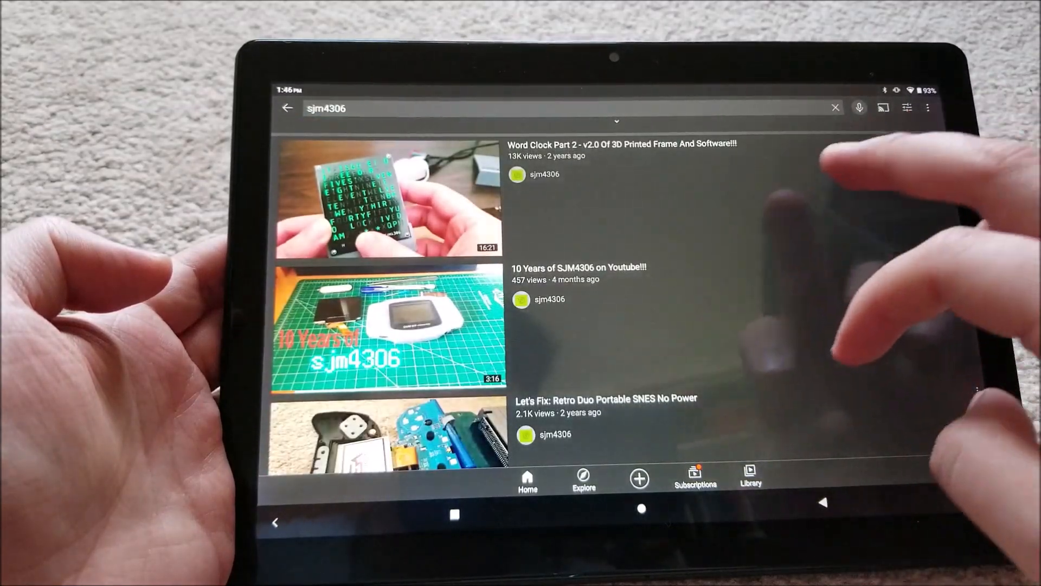
left_click(388, 197)
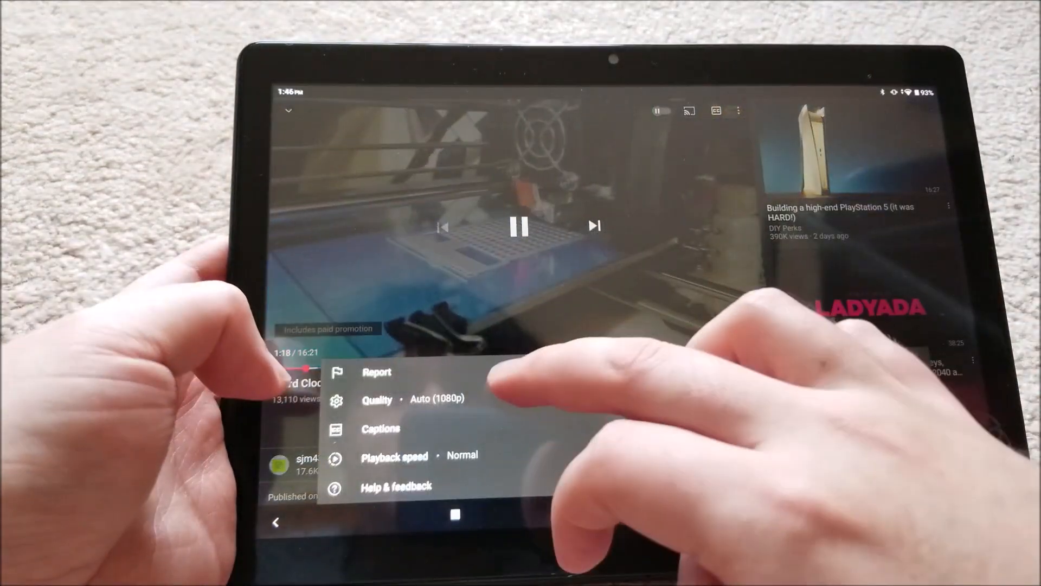
- Check the quality options, pause and resume the word clock video, then look up more sjm4306 videos
left_click(376, 398)
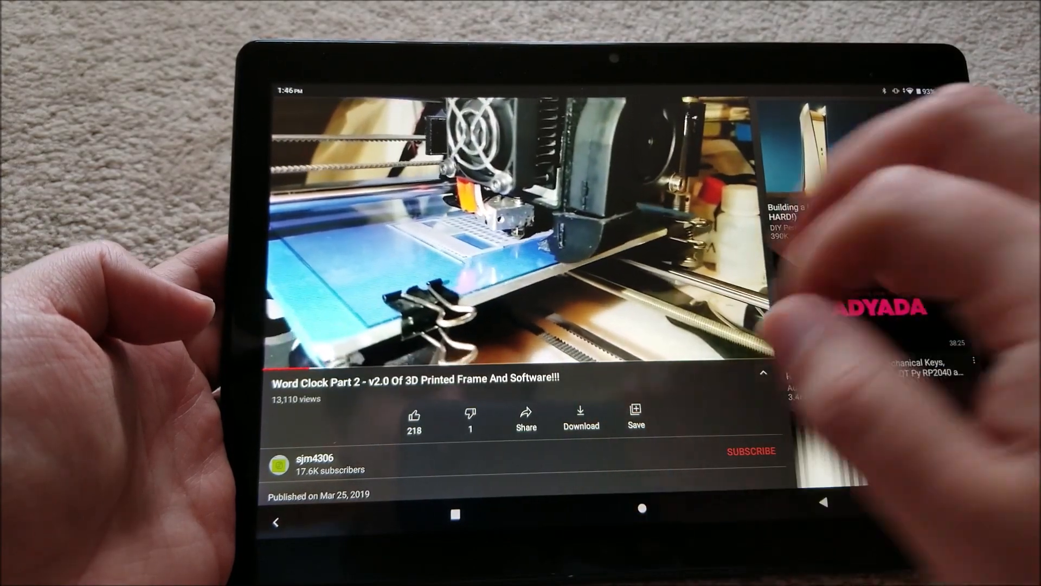
left_click(519, 228)
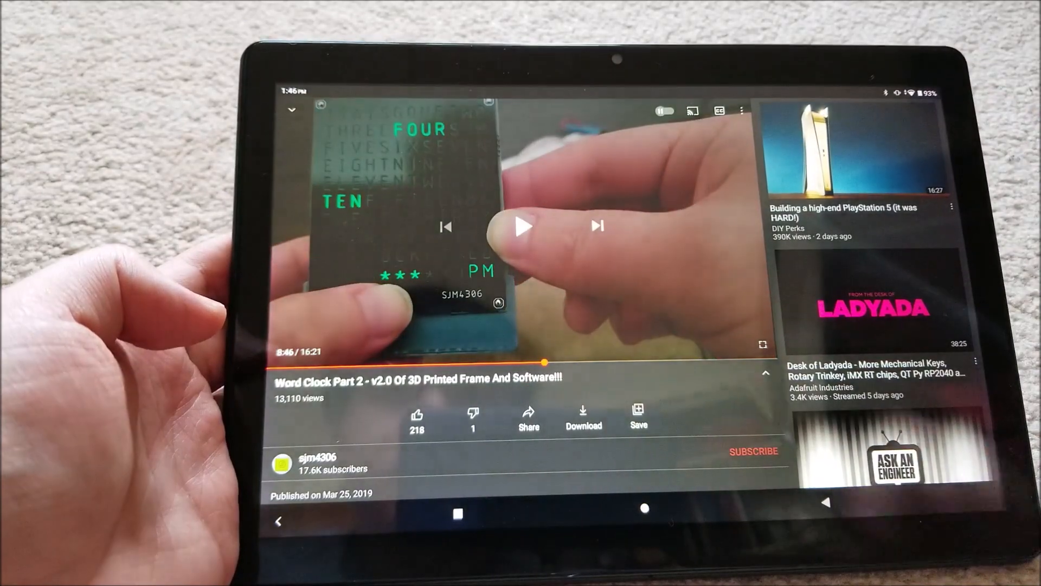
left_click(523, 227)
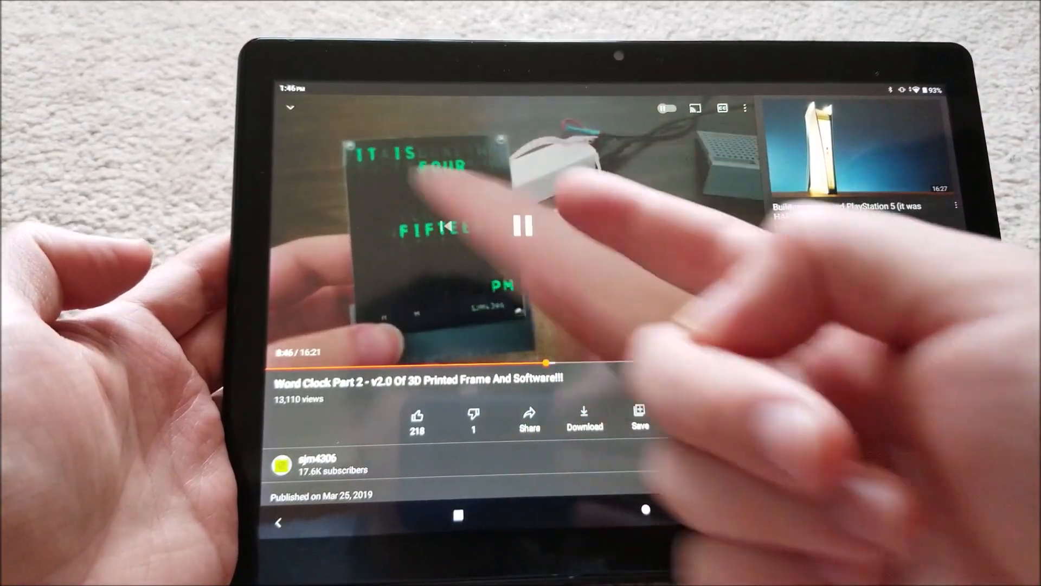
left_click(522, 228)
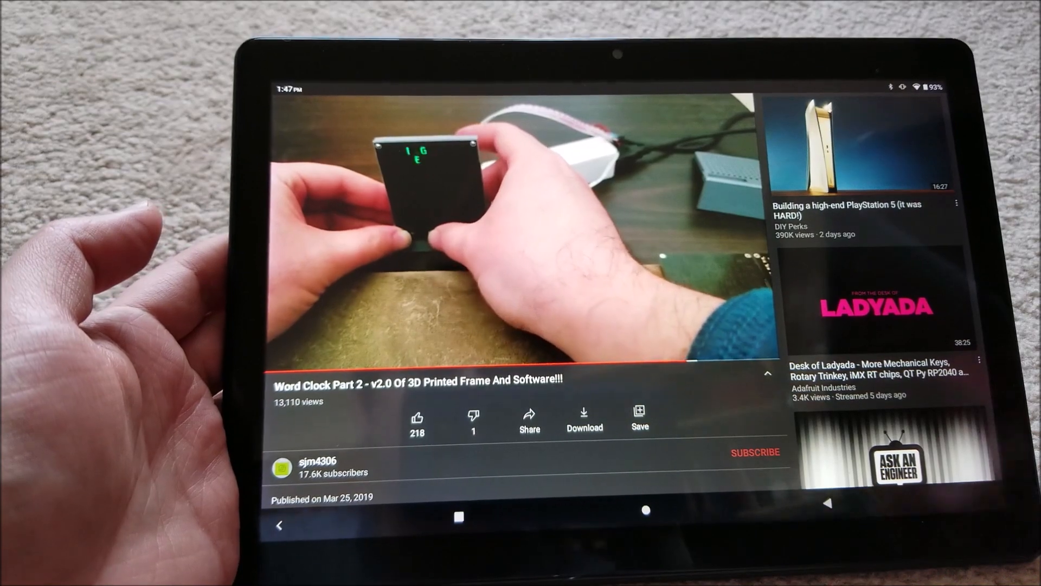
left_click(510, 232)
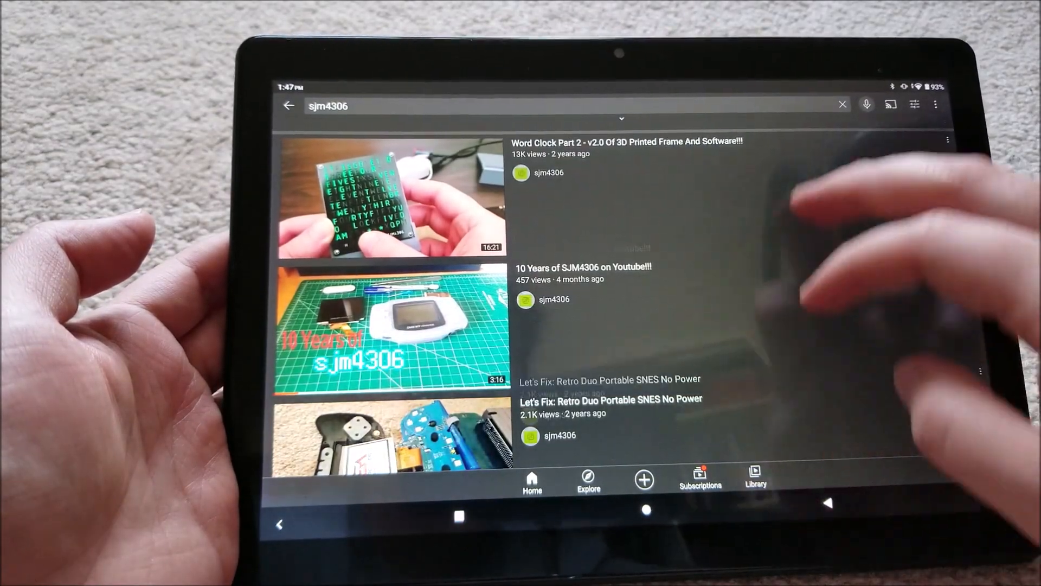
- Scroll the sjm4306 results and open the channel's page with its trailer and uploads
scroll("down", 3)
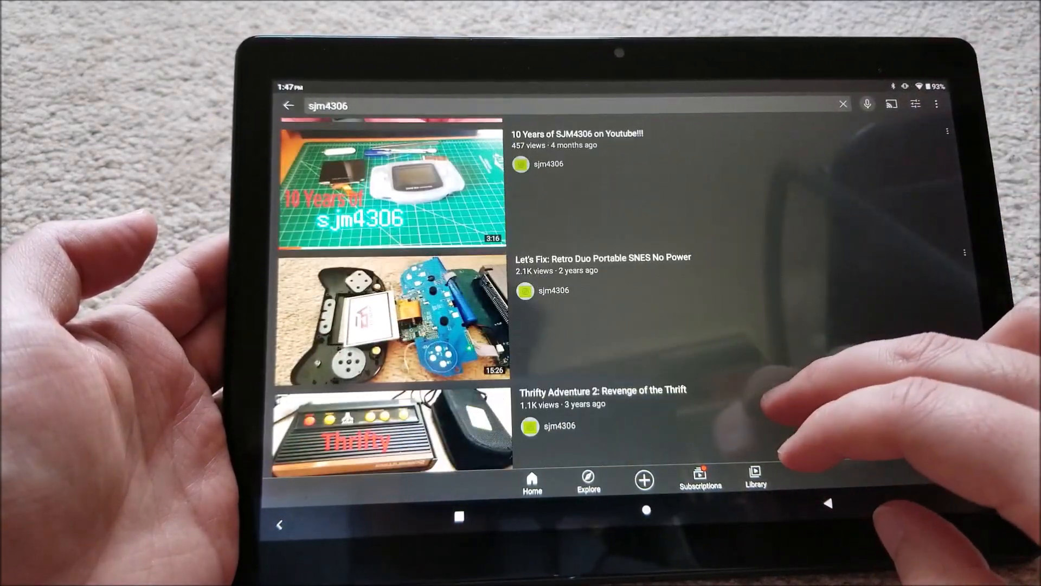
scroll("down", 3)
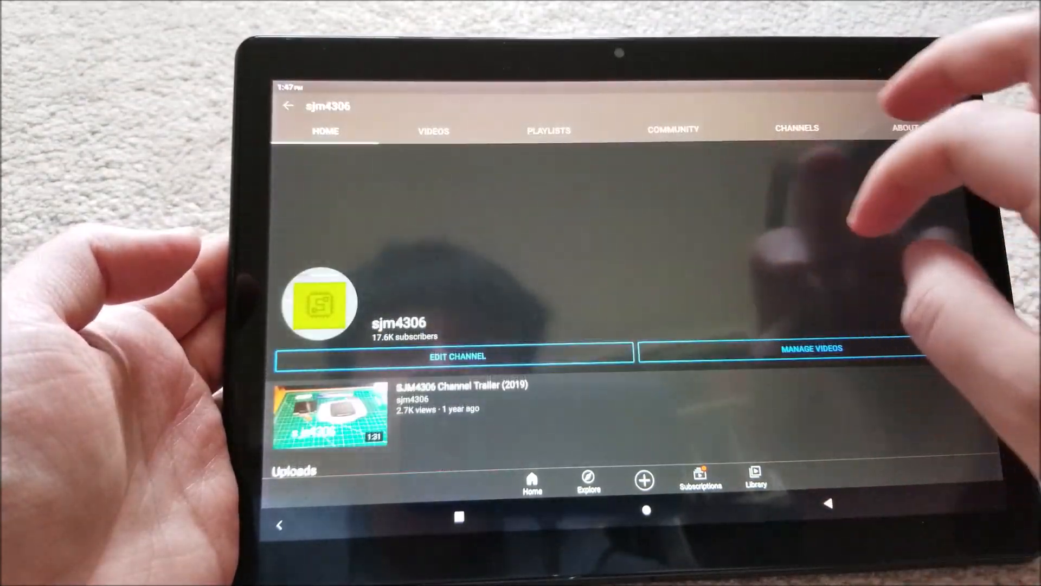
scroll("down", 3)
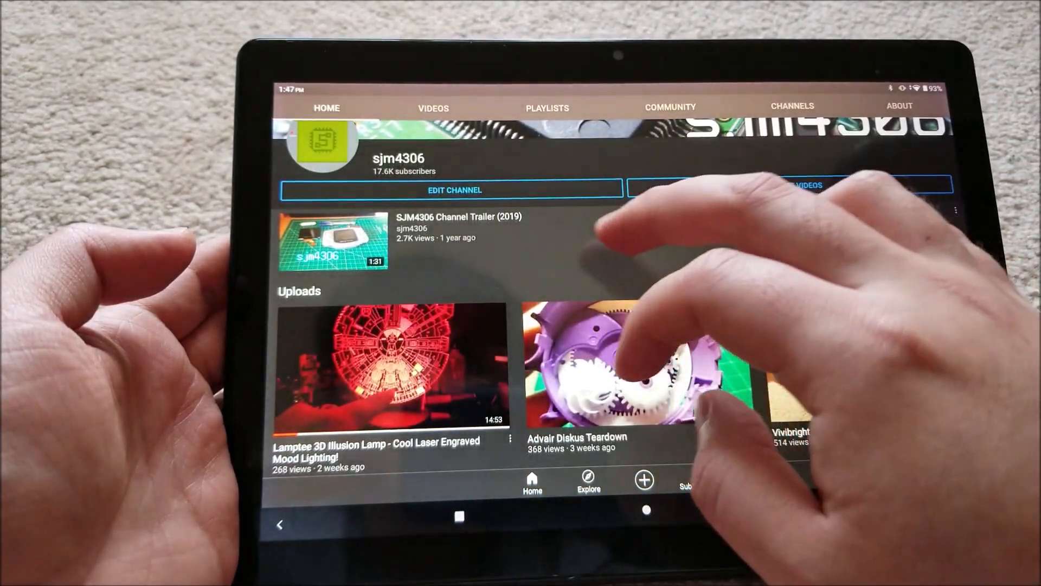
left_click(634, 365)
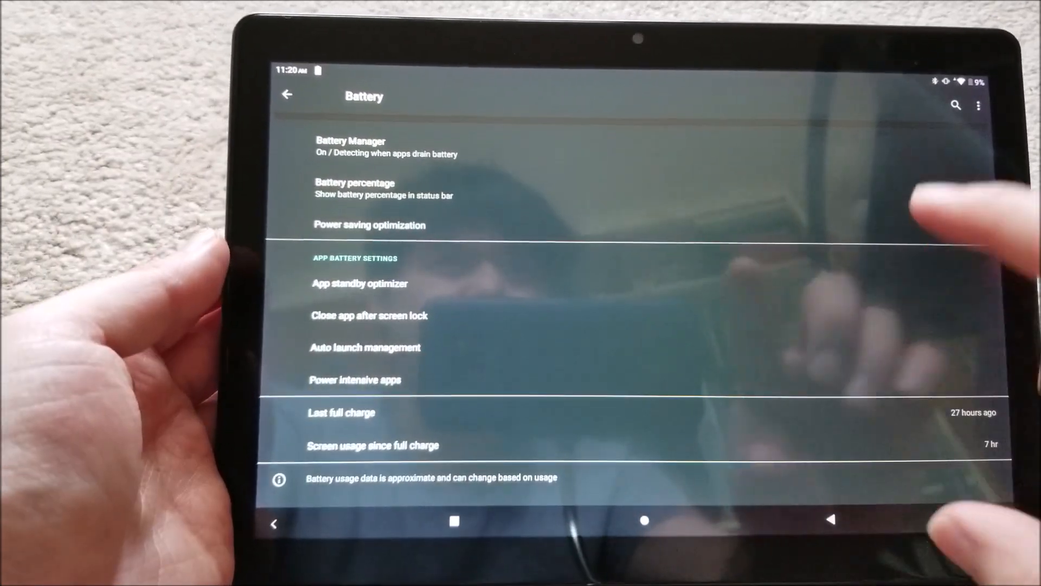
- Check the Battery screen's 7 hr screen usage, then return to the home screen
left_click(960, 194)
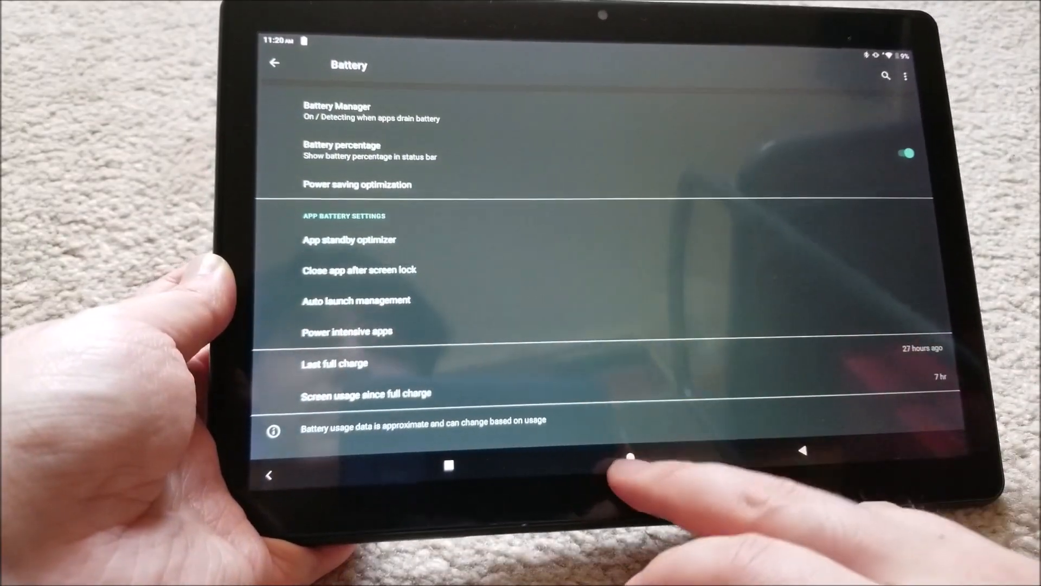
left_click(630, 457)
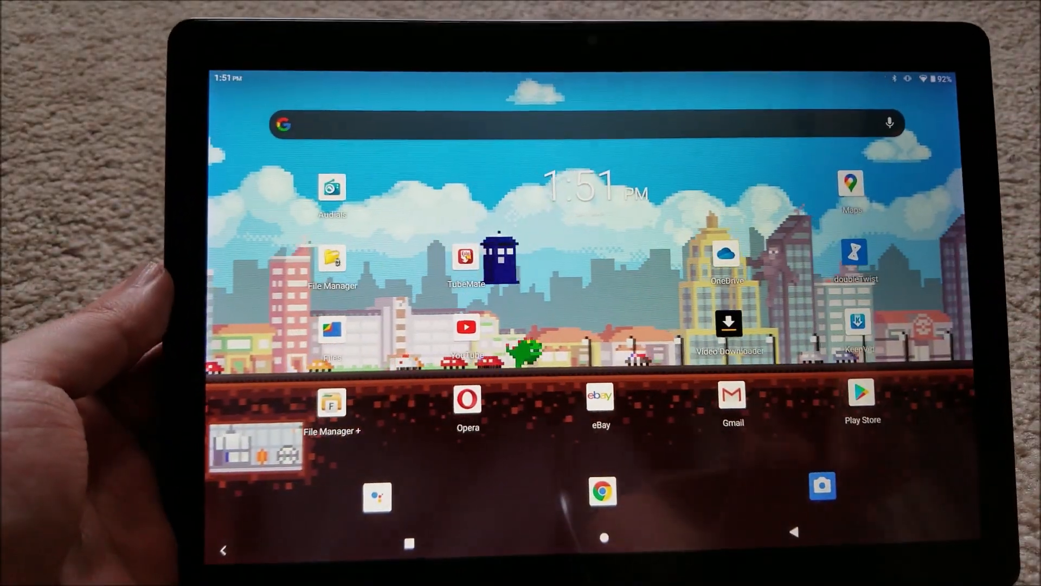